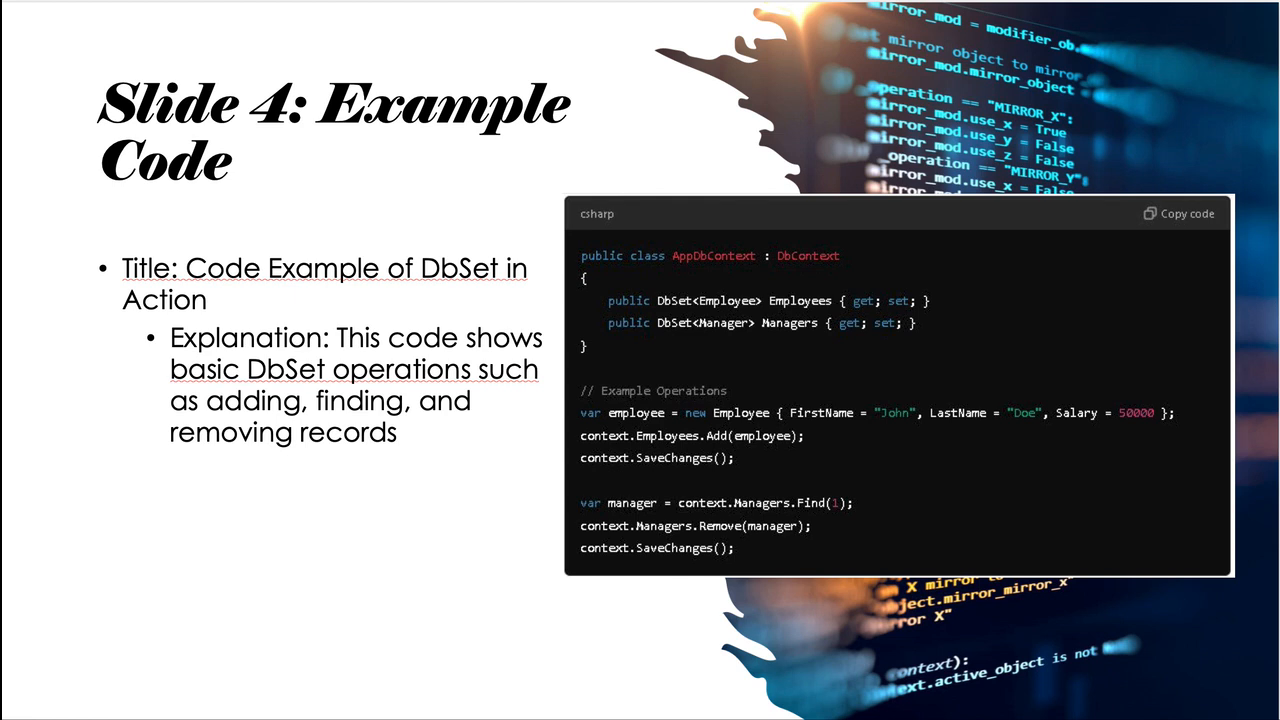
mouse_move(755, 440)
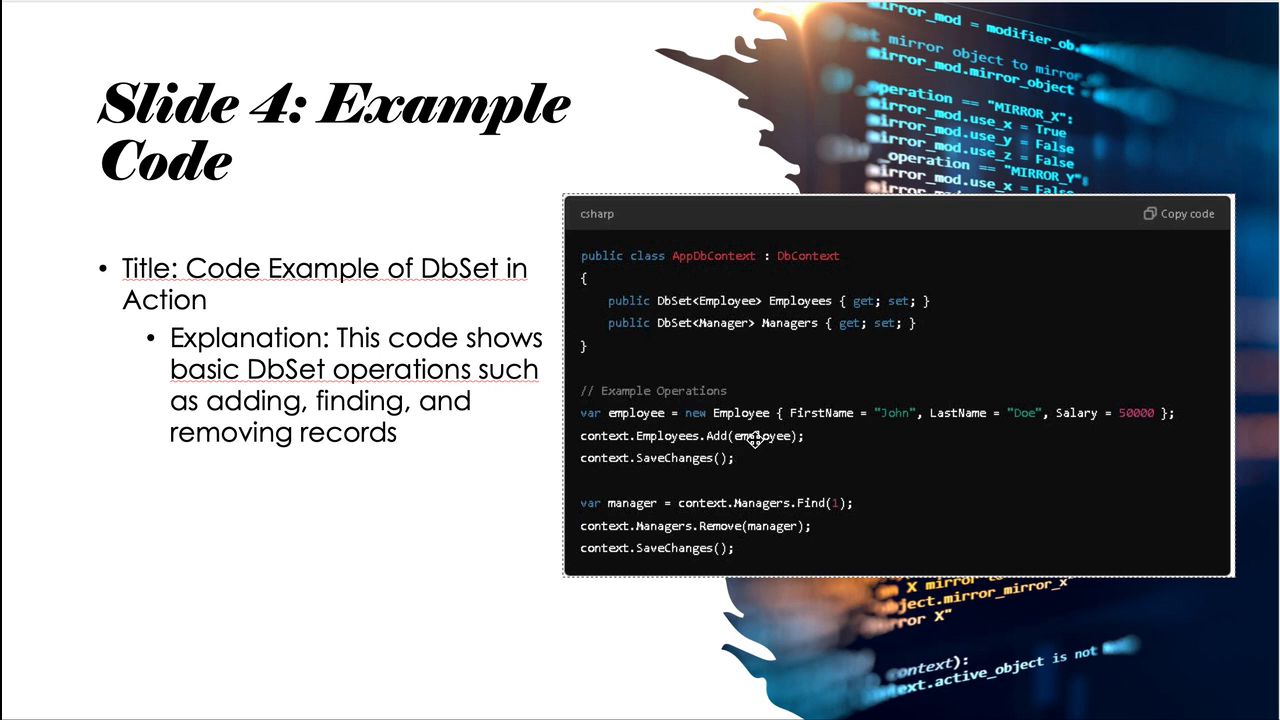
mouse_move(651, 470)
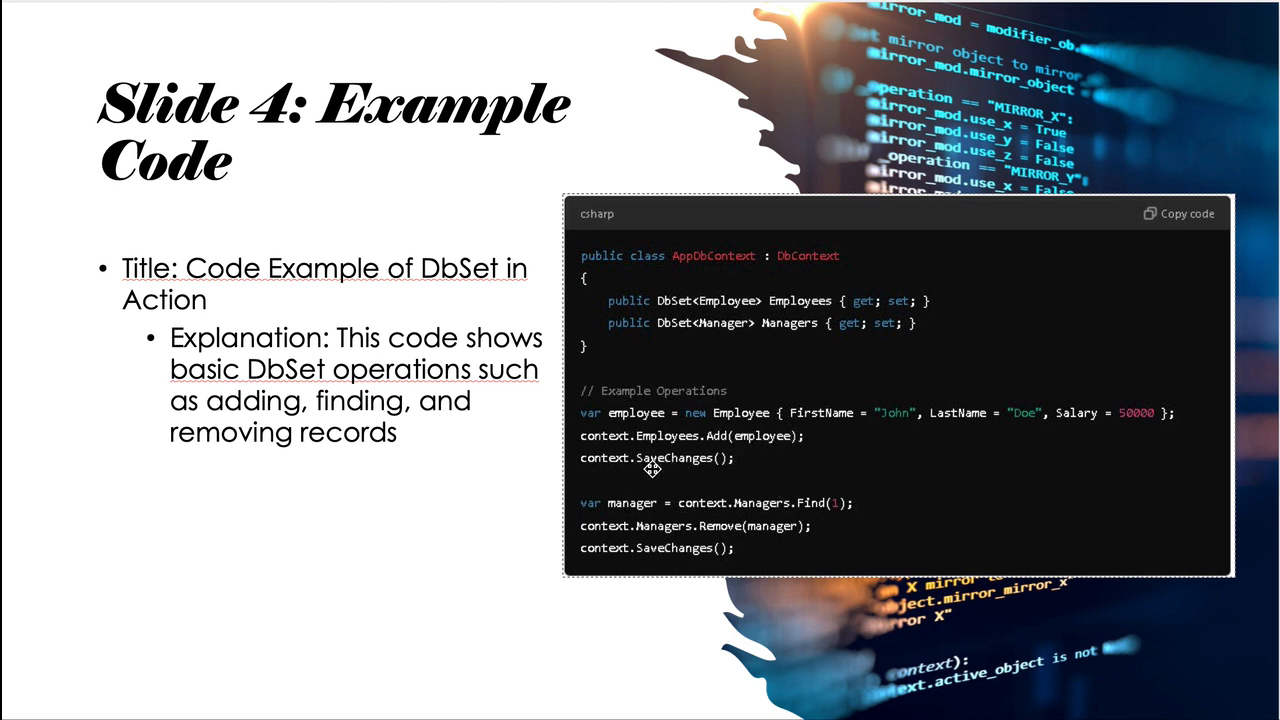
mouse_move(697, 467)
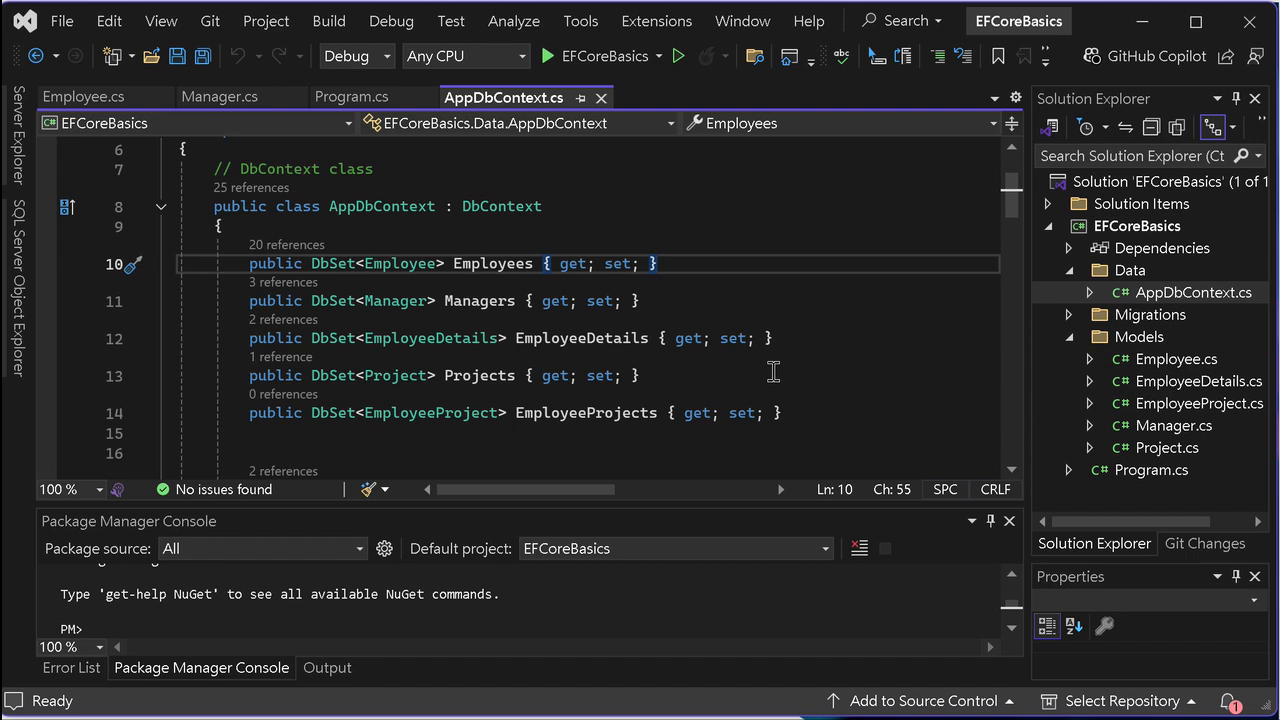
- Select the Employees DbSet declaration in AppDbContext.cs
click(657, 263)
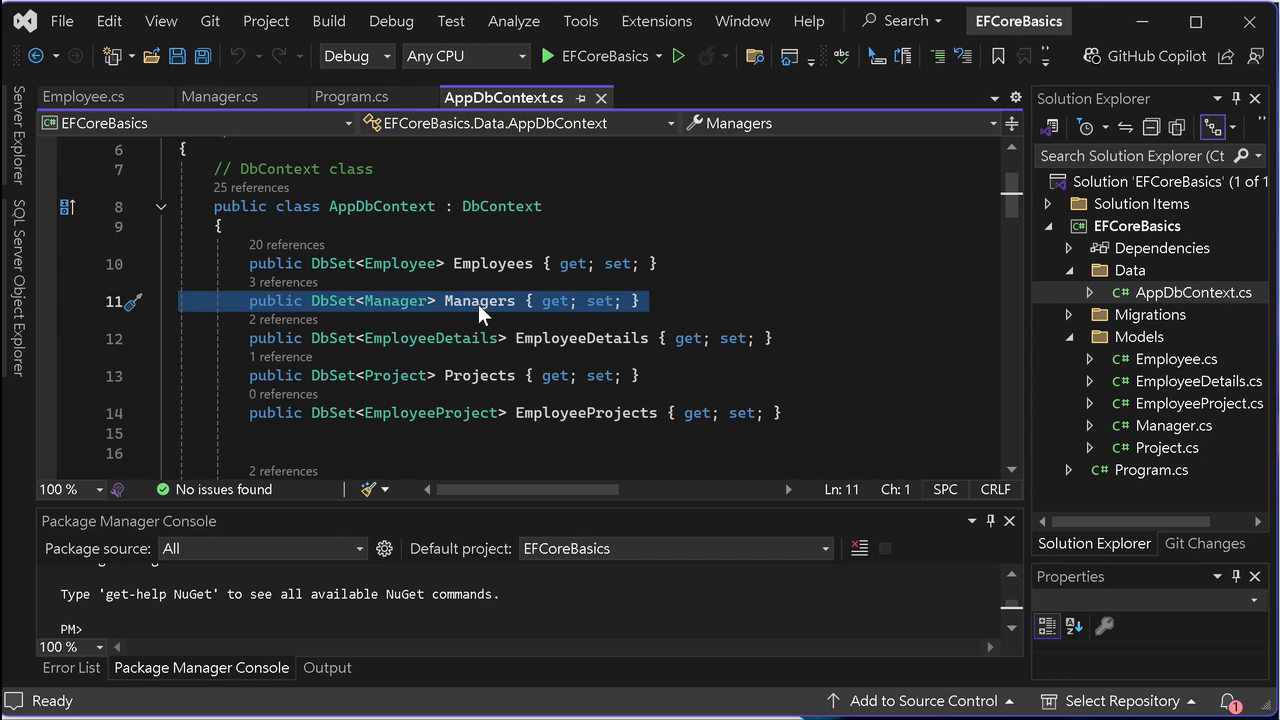
mouse_move(447, 262)
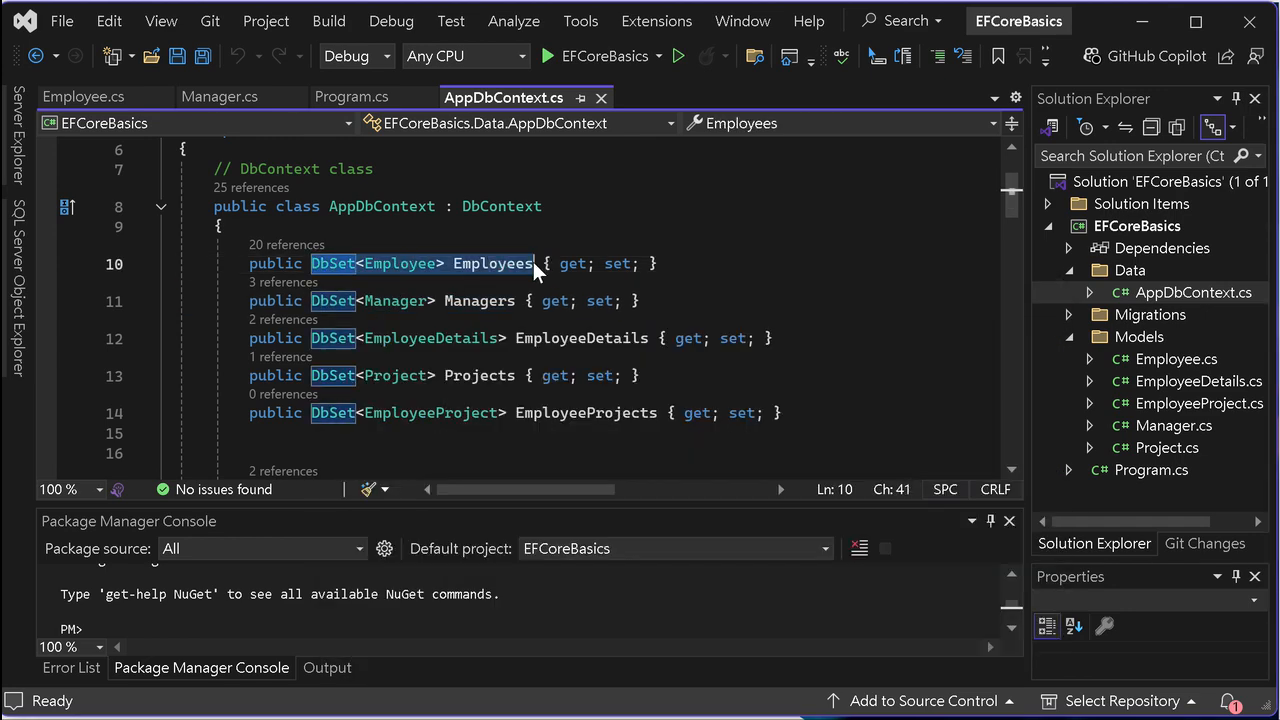
mouse_move(492, 263)
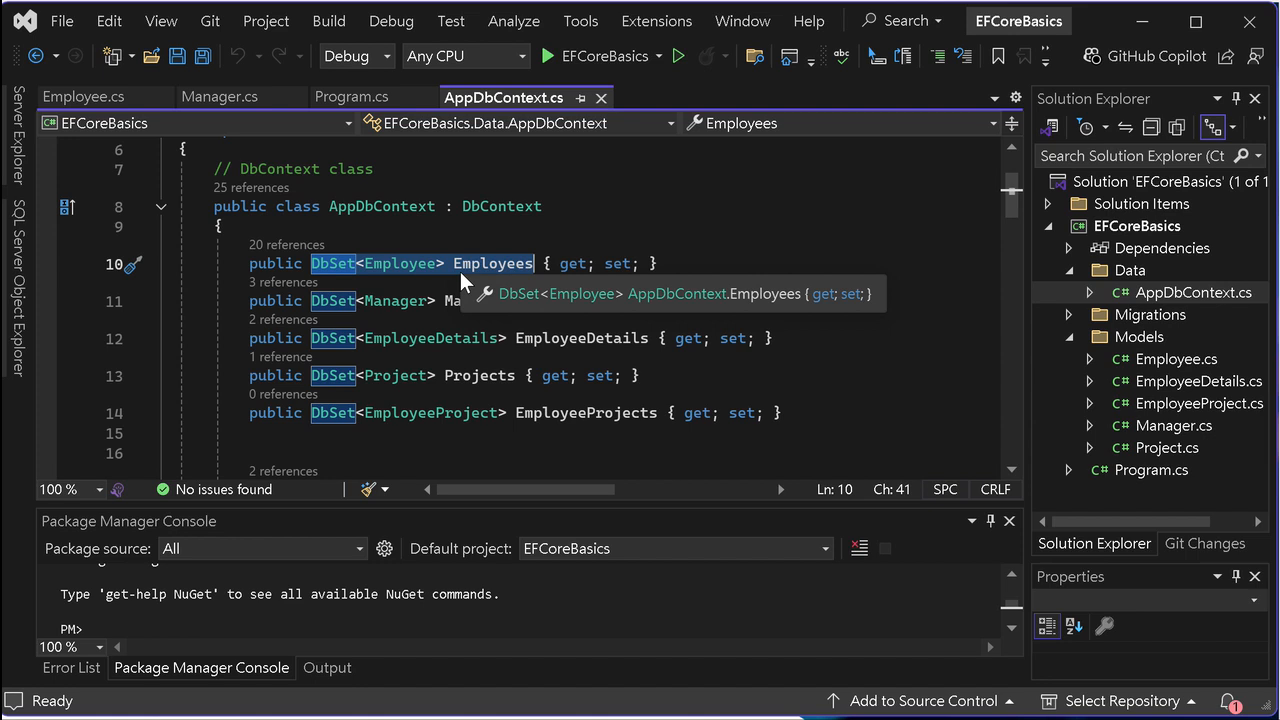
mouse_move(350, 287)
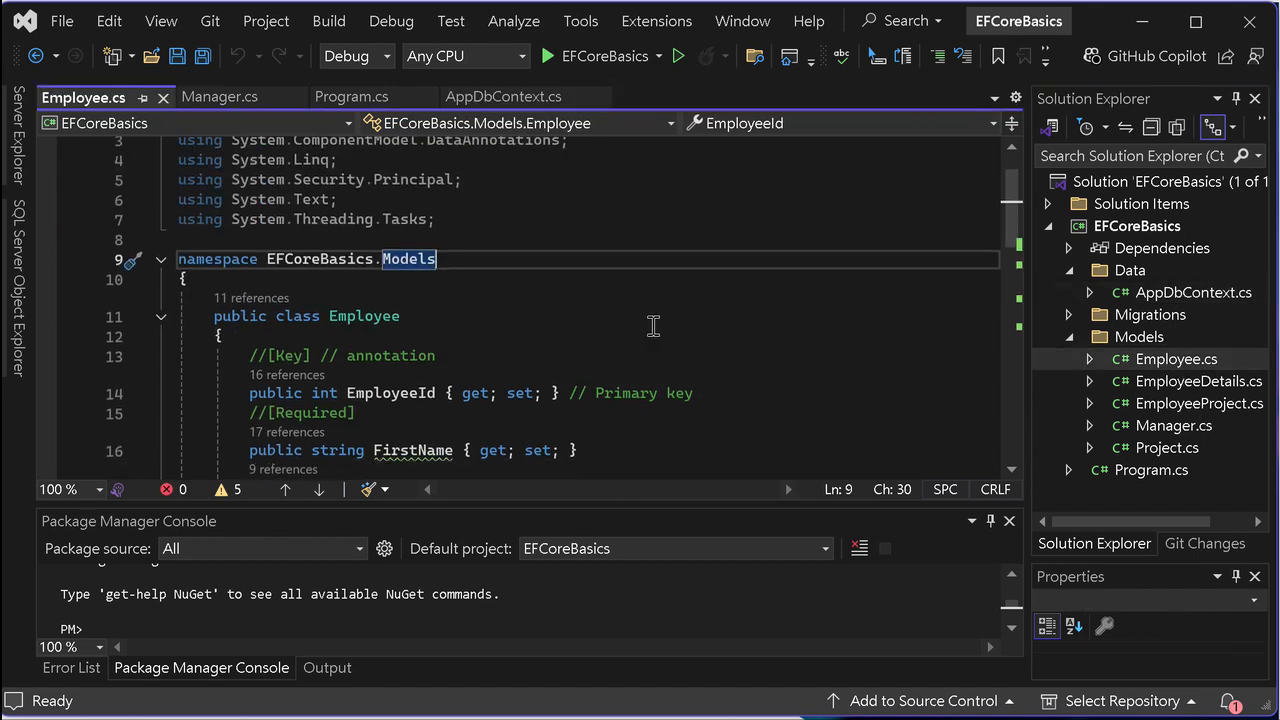
- Review Employee.cs and Manager.cs properties, then return to AppDbContext.cs
scroll(down, 3)
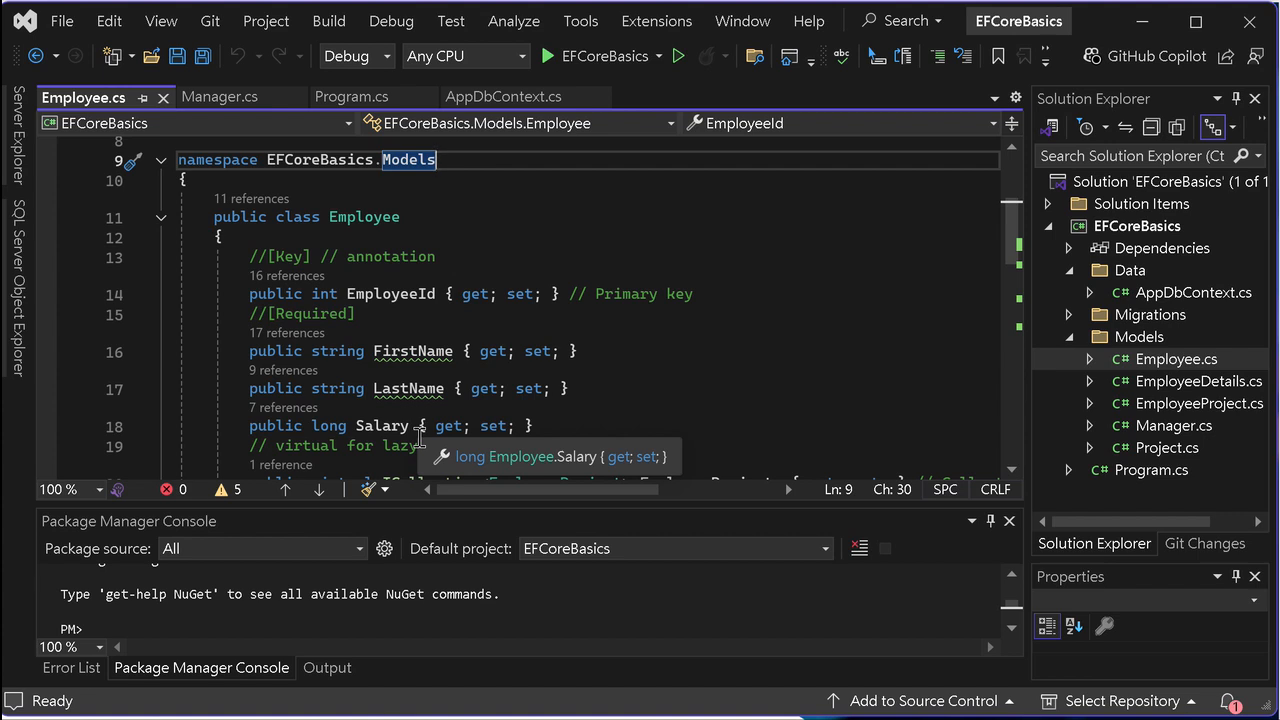
click(218, 96)
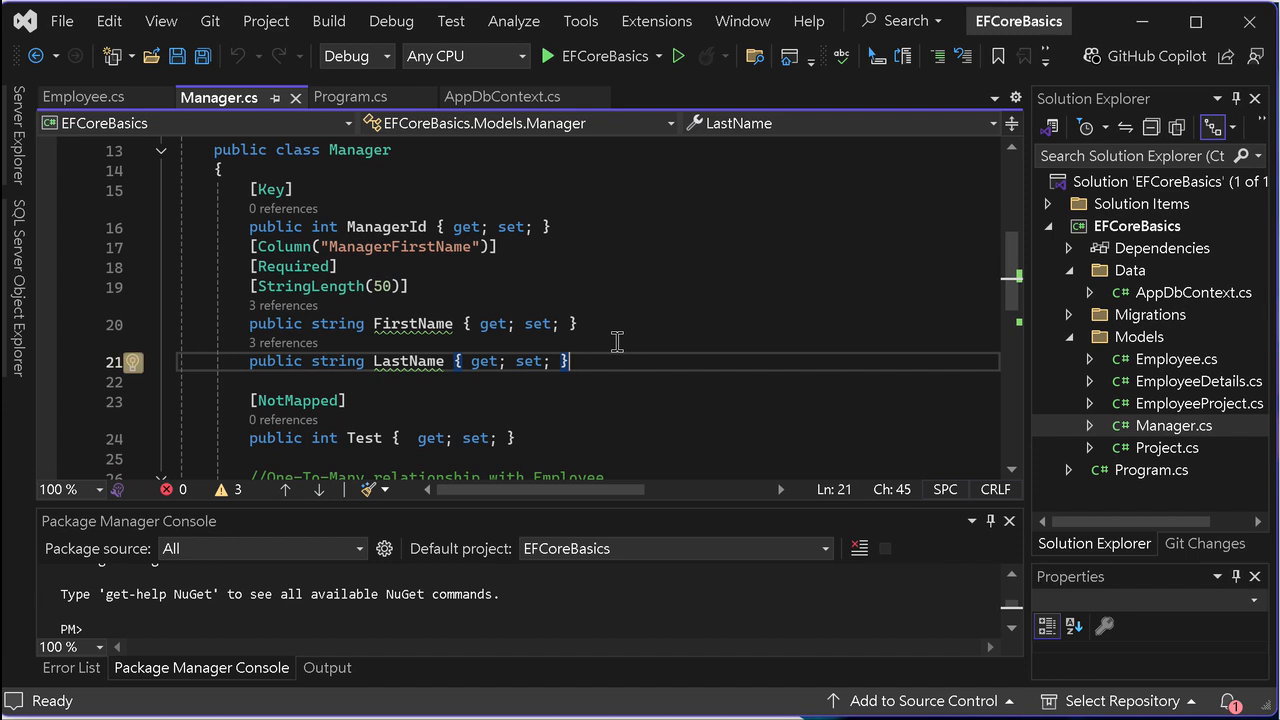
scroll(up, 3)
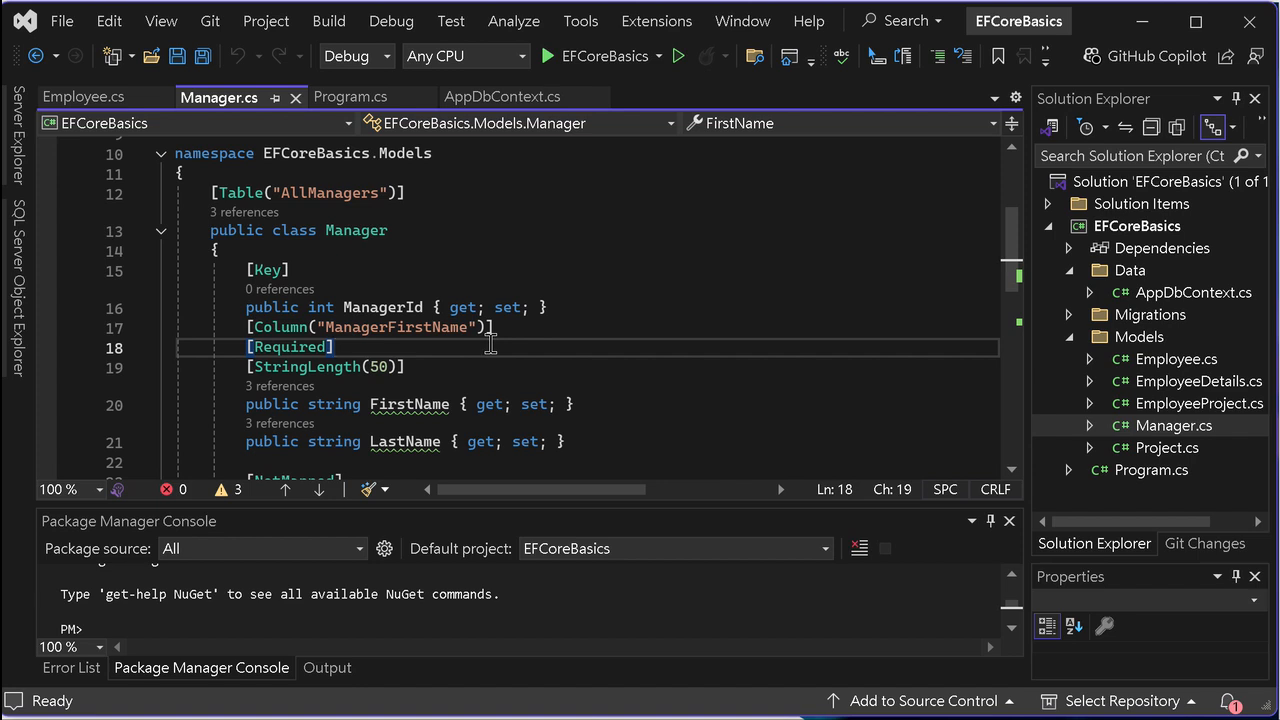
click(1194, 292)
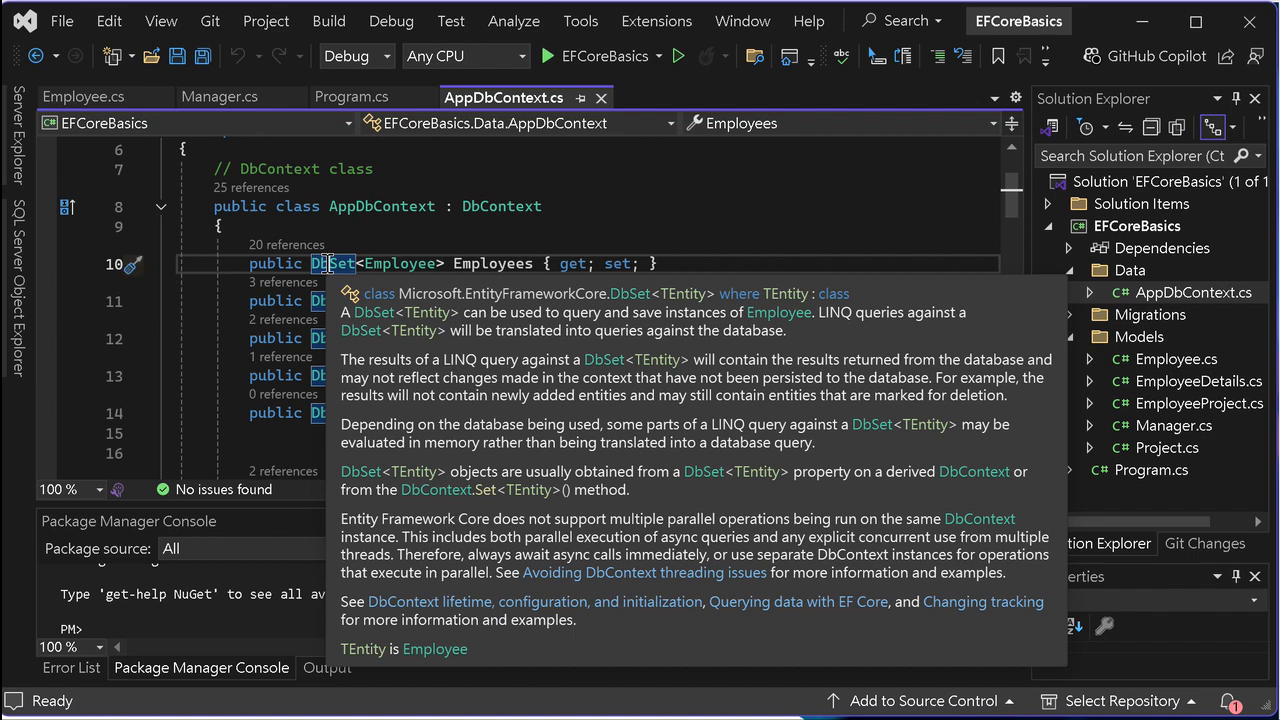
- Open DbSet's definition, search for 'SaveChanges(' and jump to its DbContext definition
right_click(330, 263)
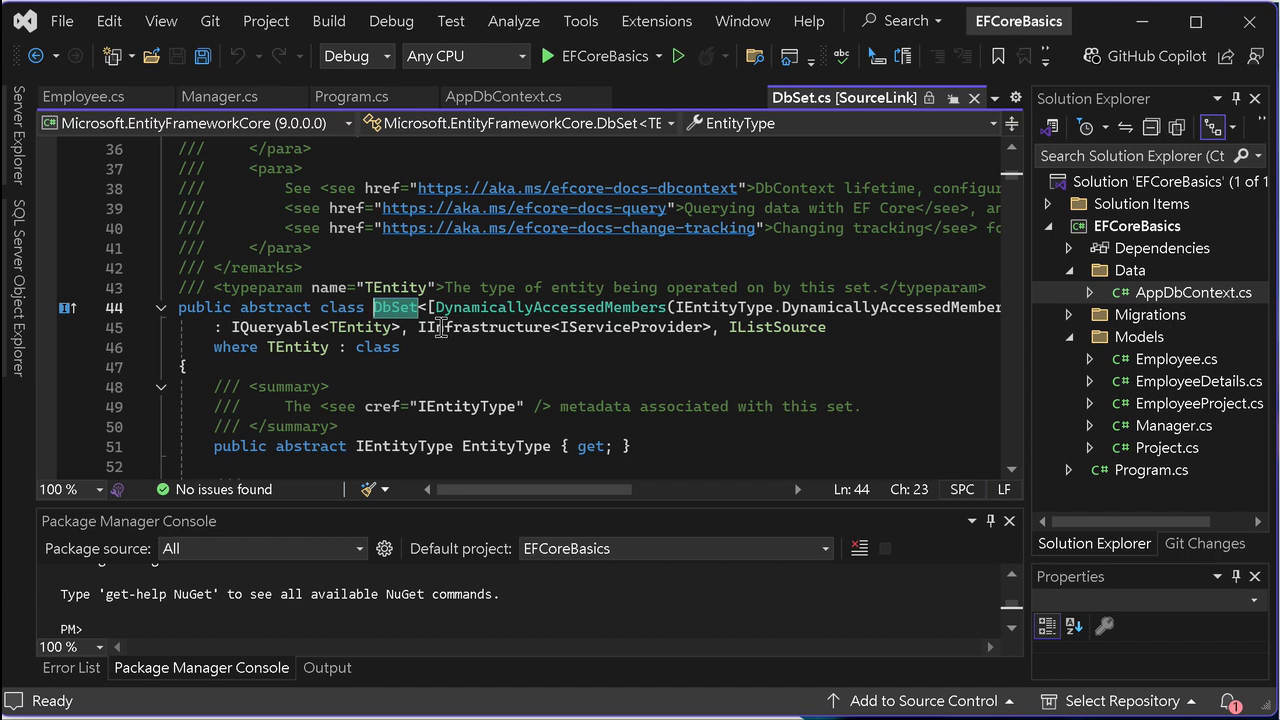
scroll(down, 3)
text(Add(TEntity)
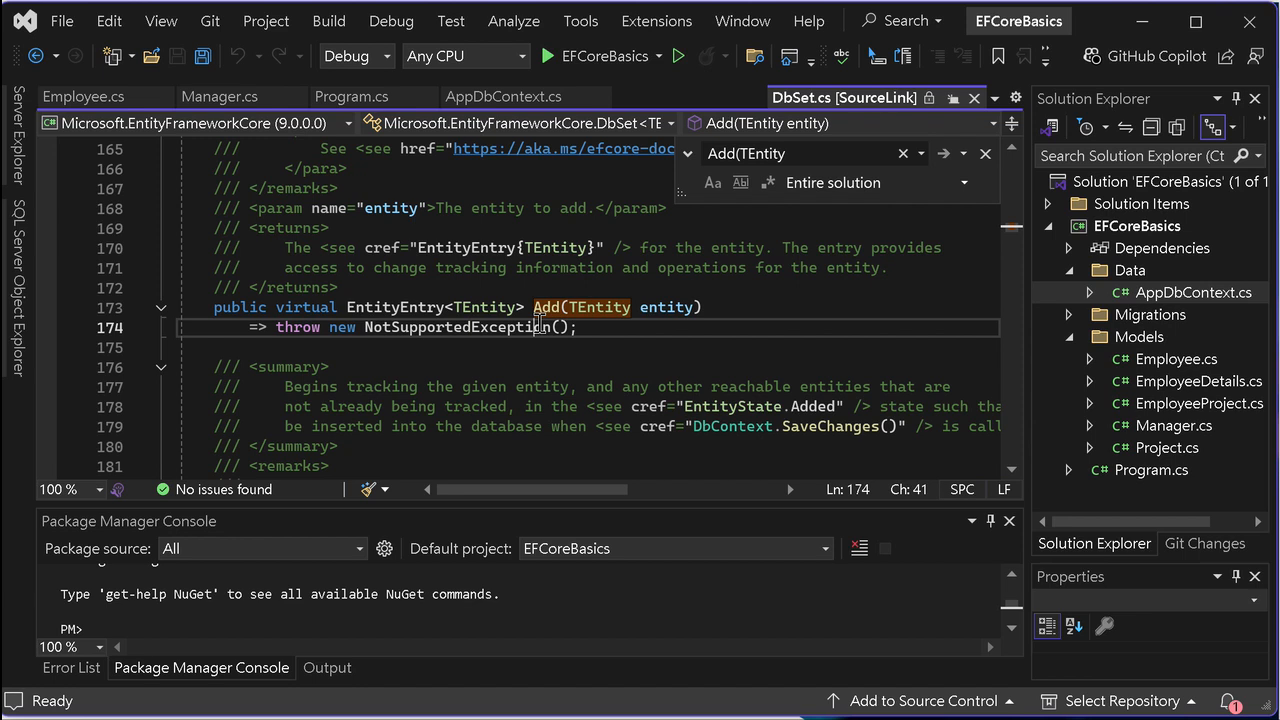
mouse_move(798, 152)
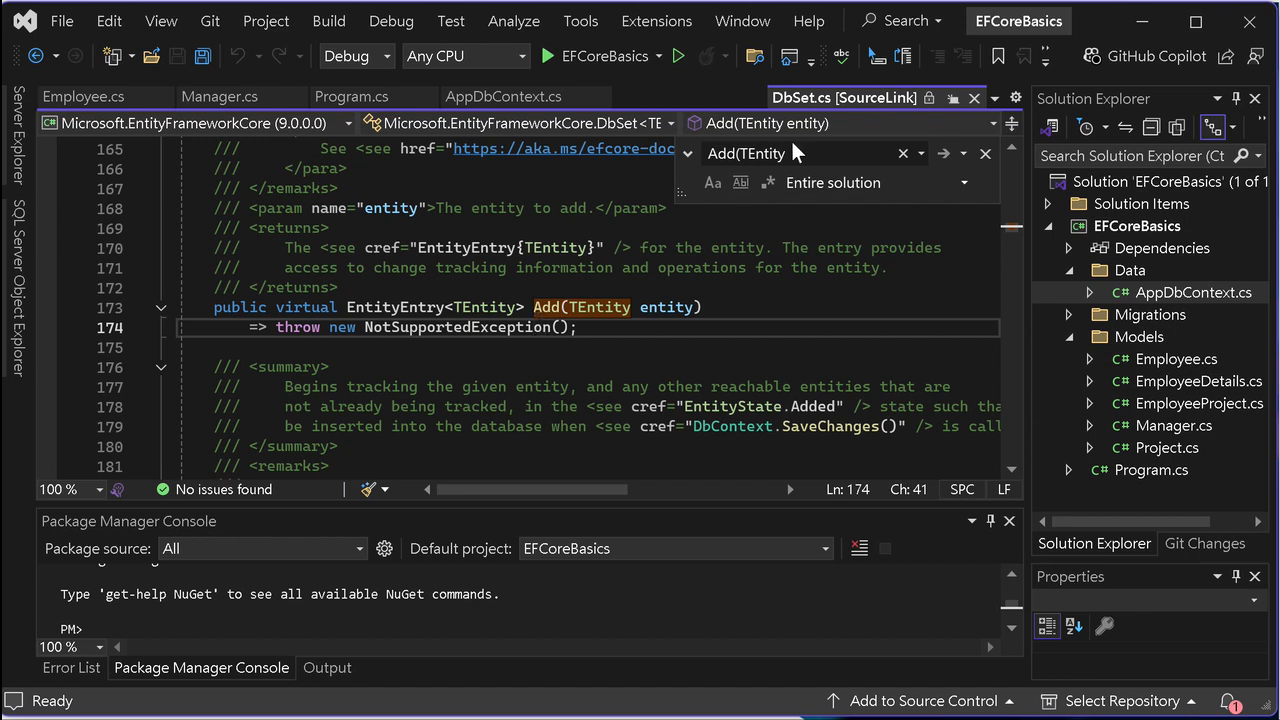
text(SaveChanges)
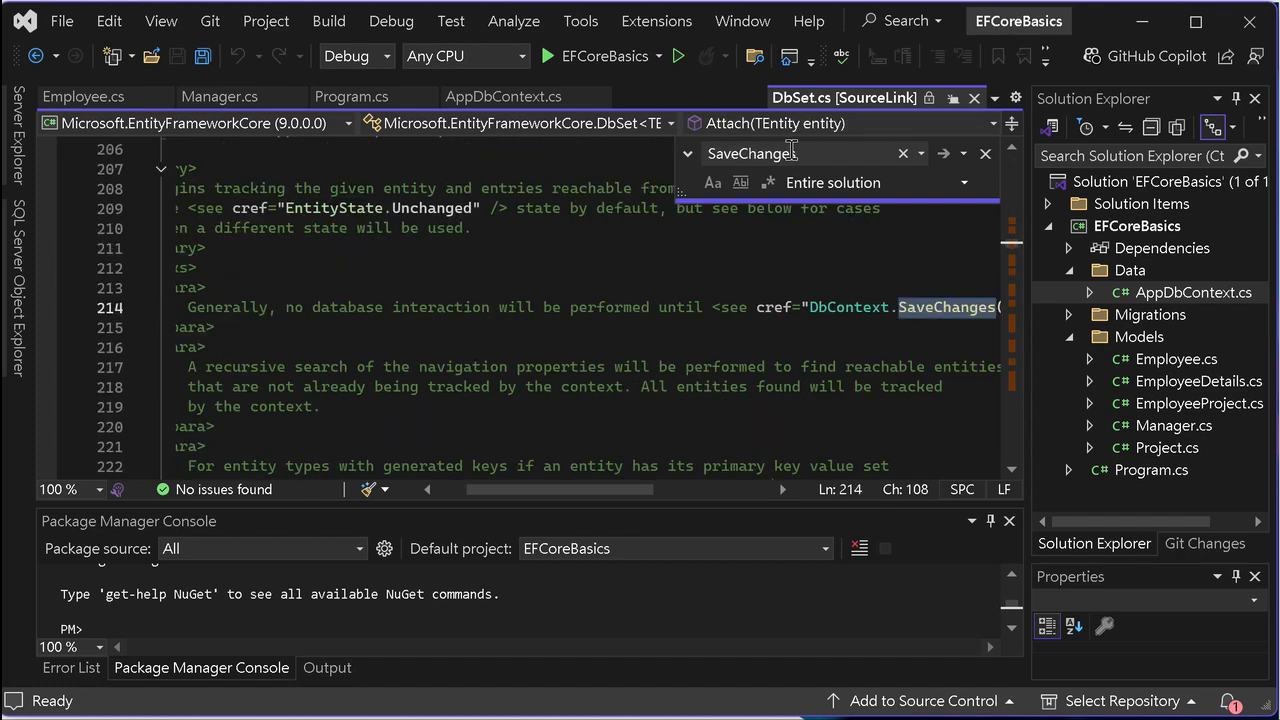
text(()")
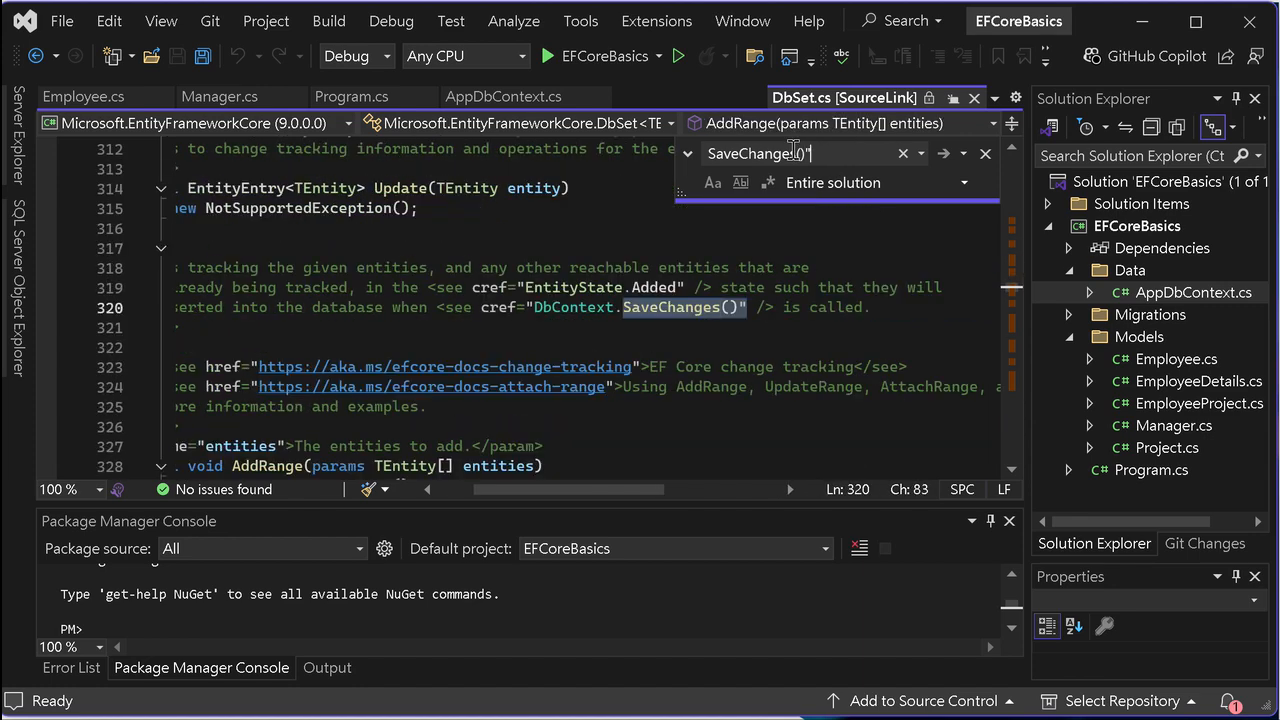
click(944, 152)
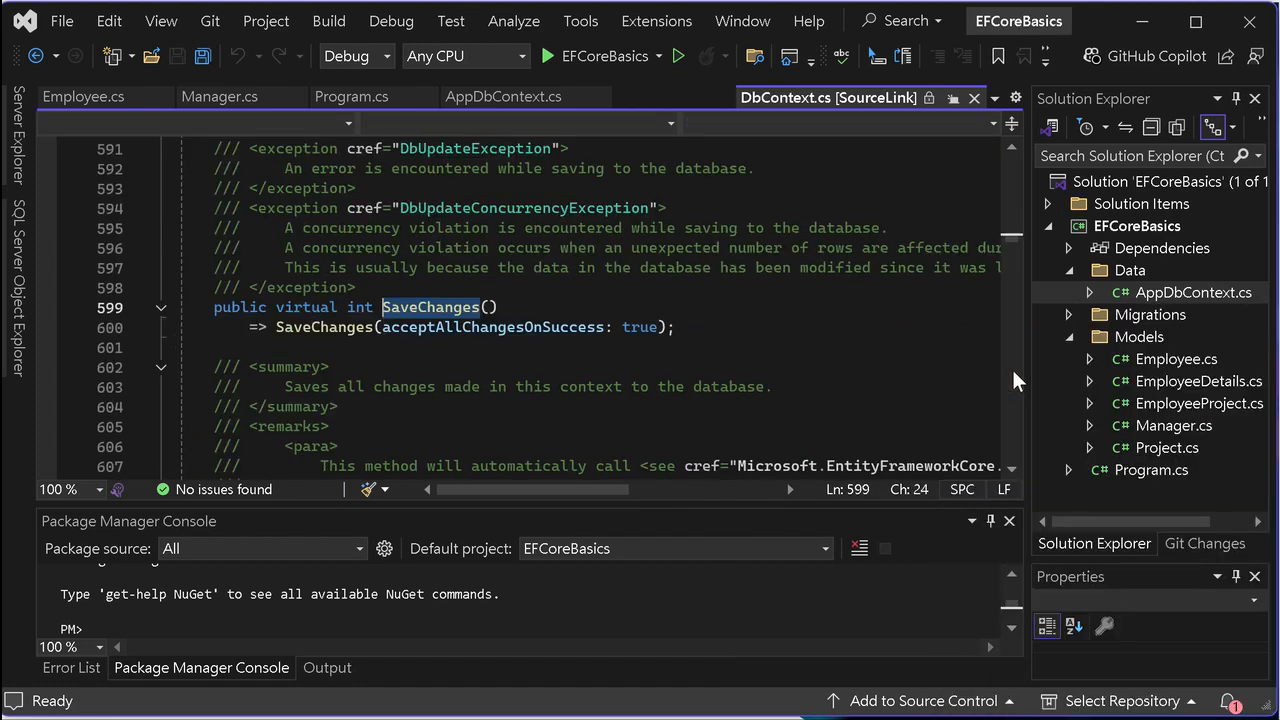
- Inspect the SaveChanges implementation in DbContext.cs, then return to Program.cs
click(720, 327)
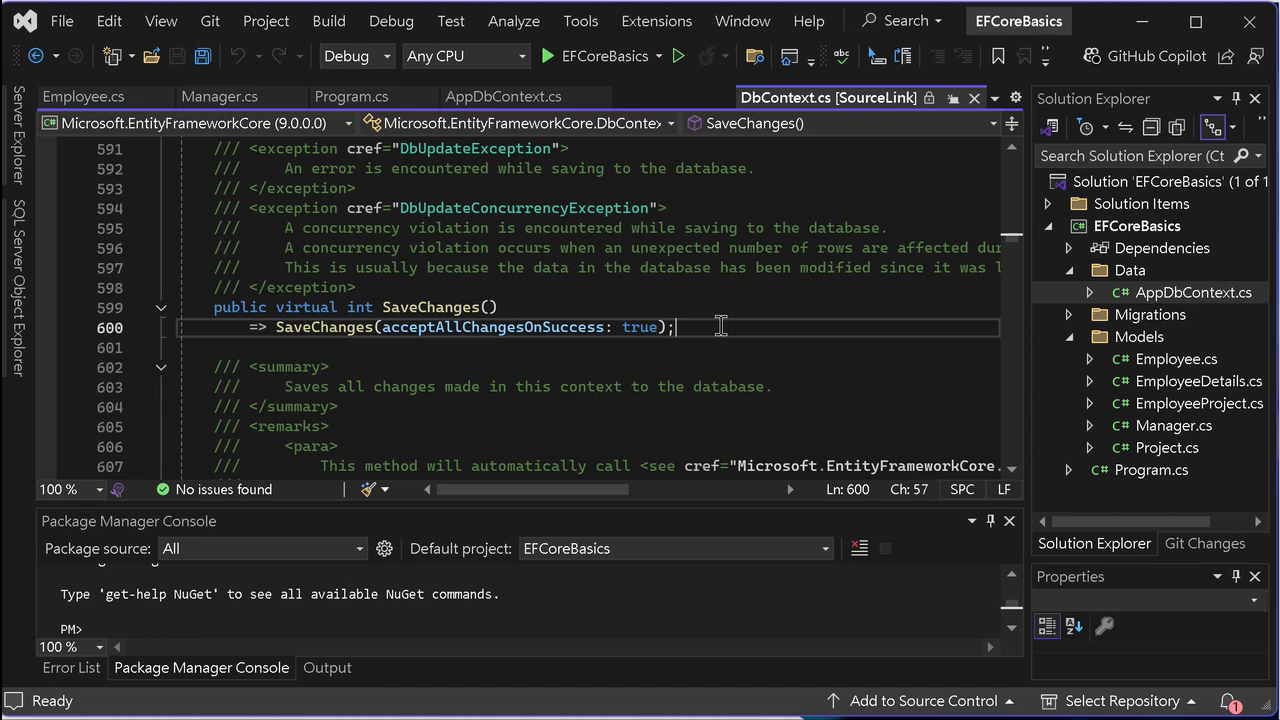
mouse_move(866, 320)
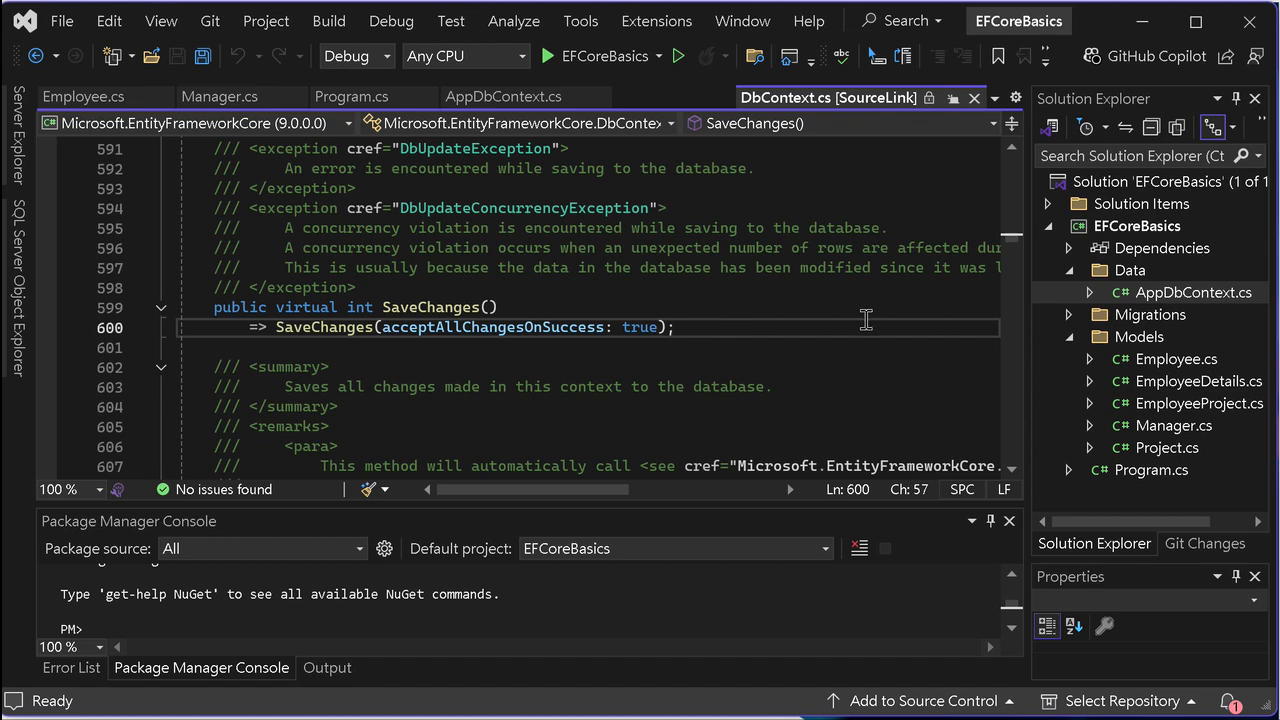
click(1151, 469)
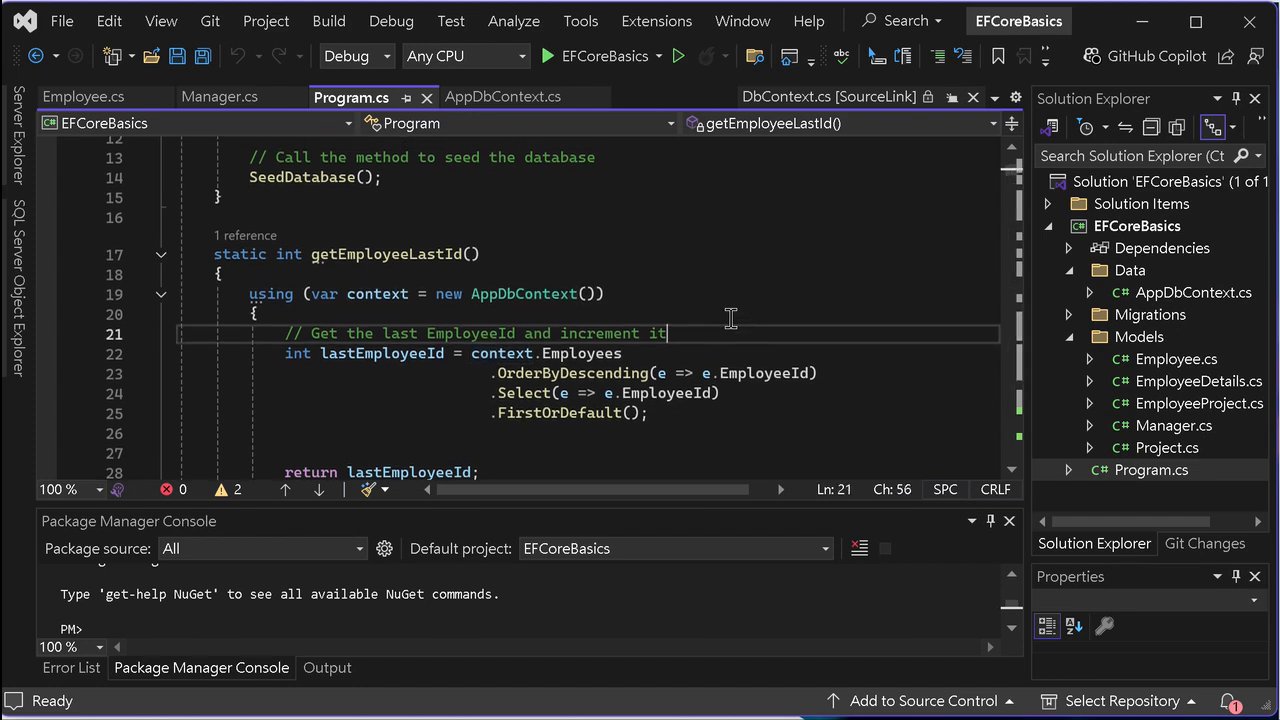
- Scroll Program.cs down to CreateData01 and select the AppDbContext class name
scroll(up, 3)
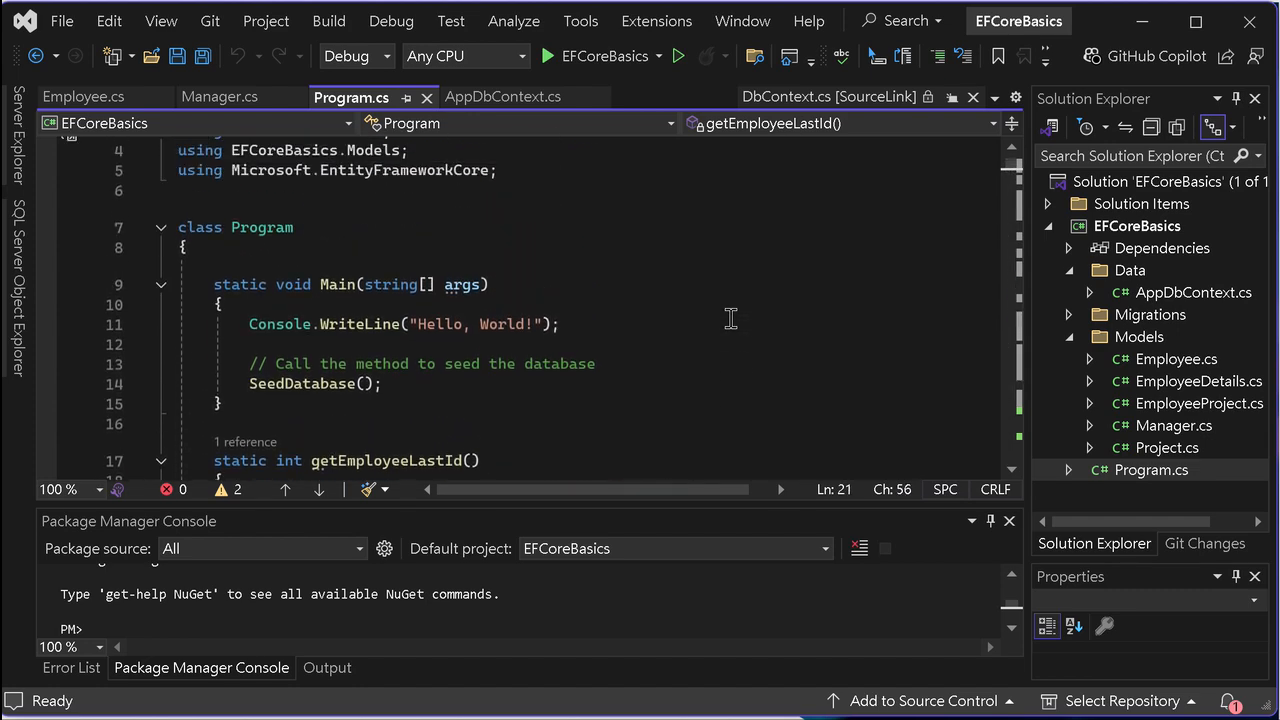
scroll(down, 3)
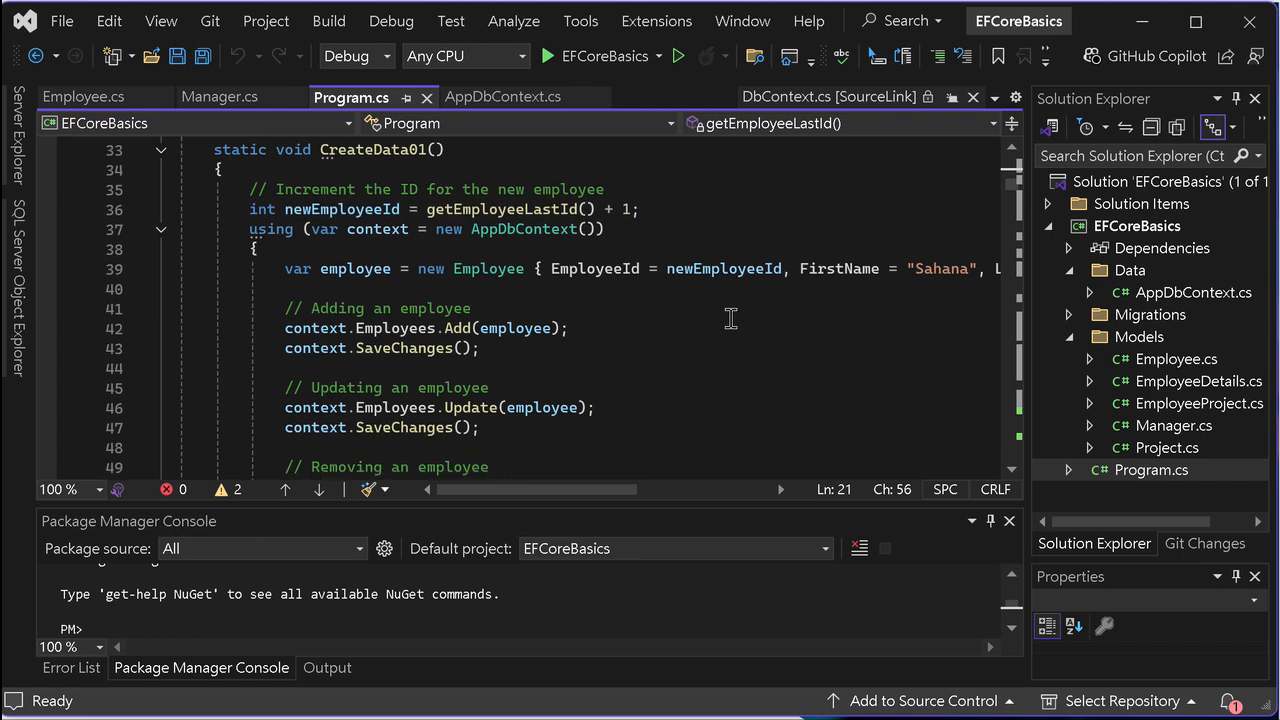
scroll(down, 3)
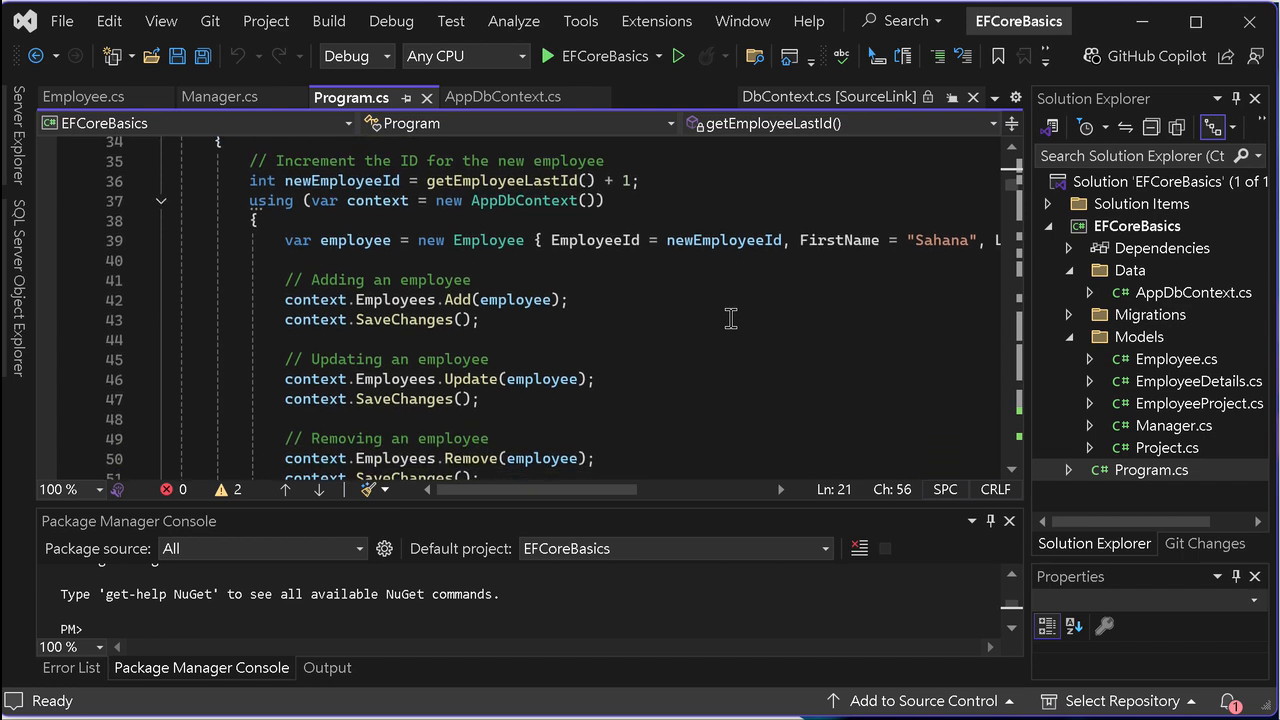
scroll(down, 3)
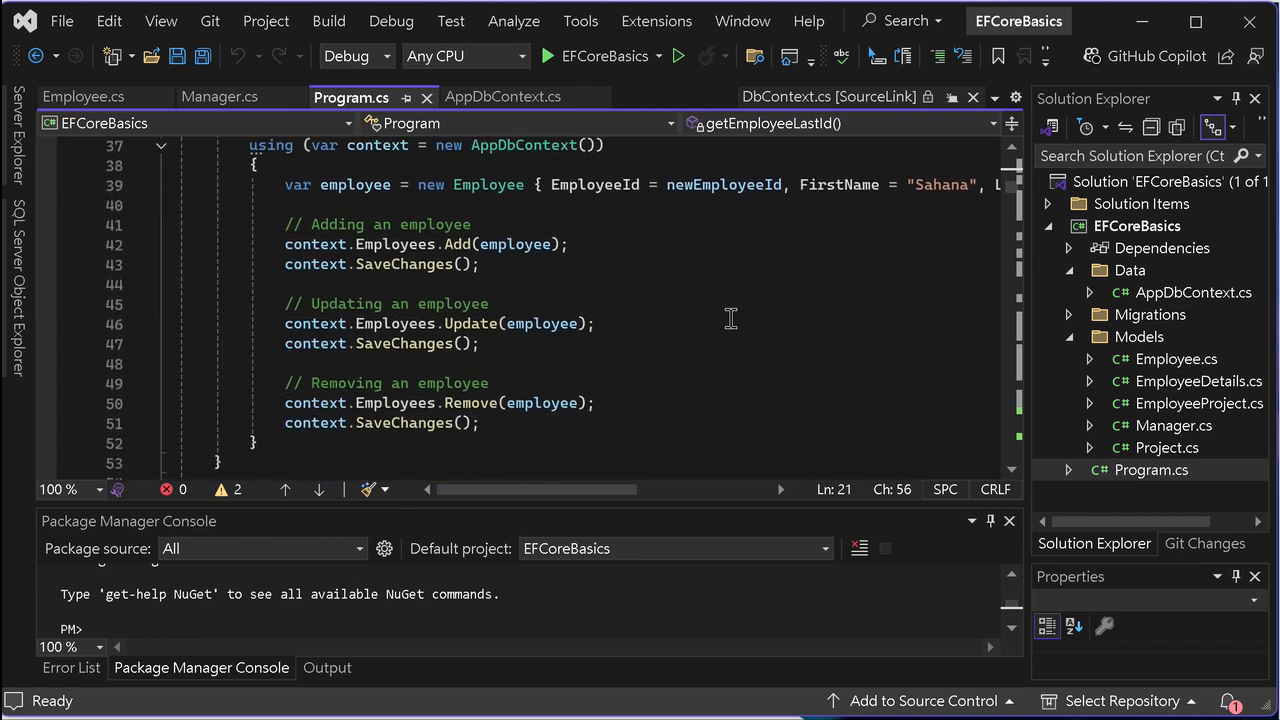
click(525, 151)
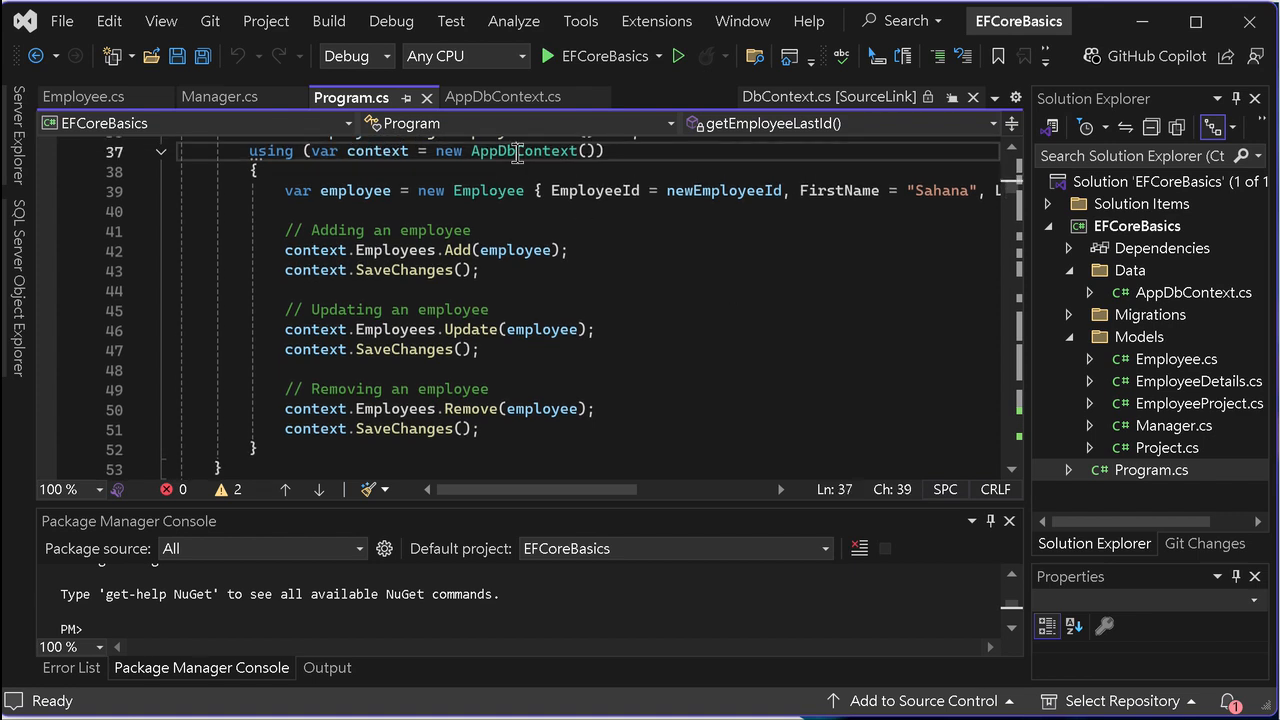
double_click(524, 151)
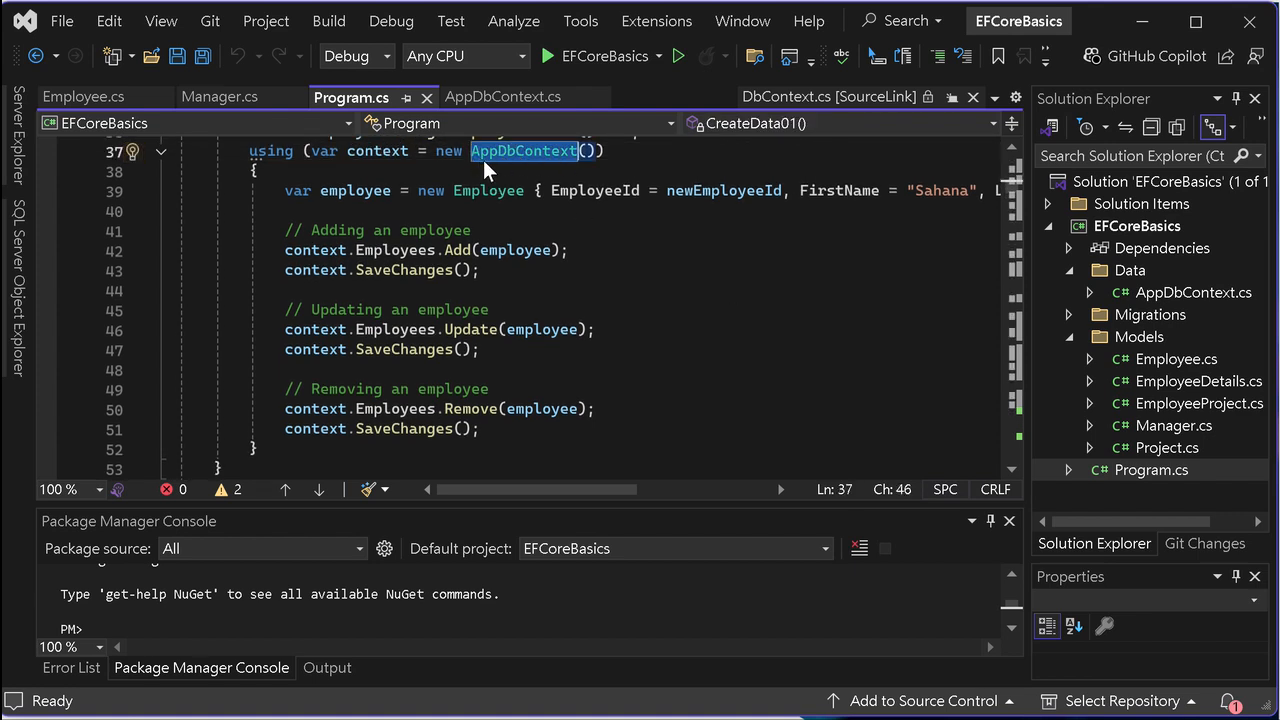
mouse_move(524, 151)
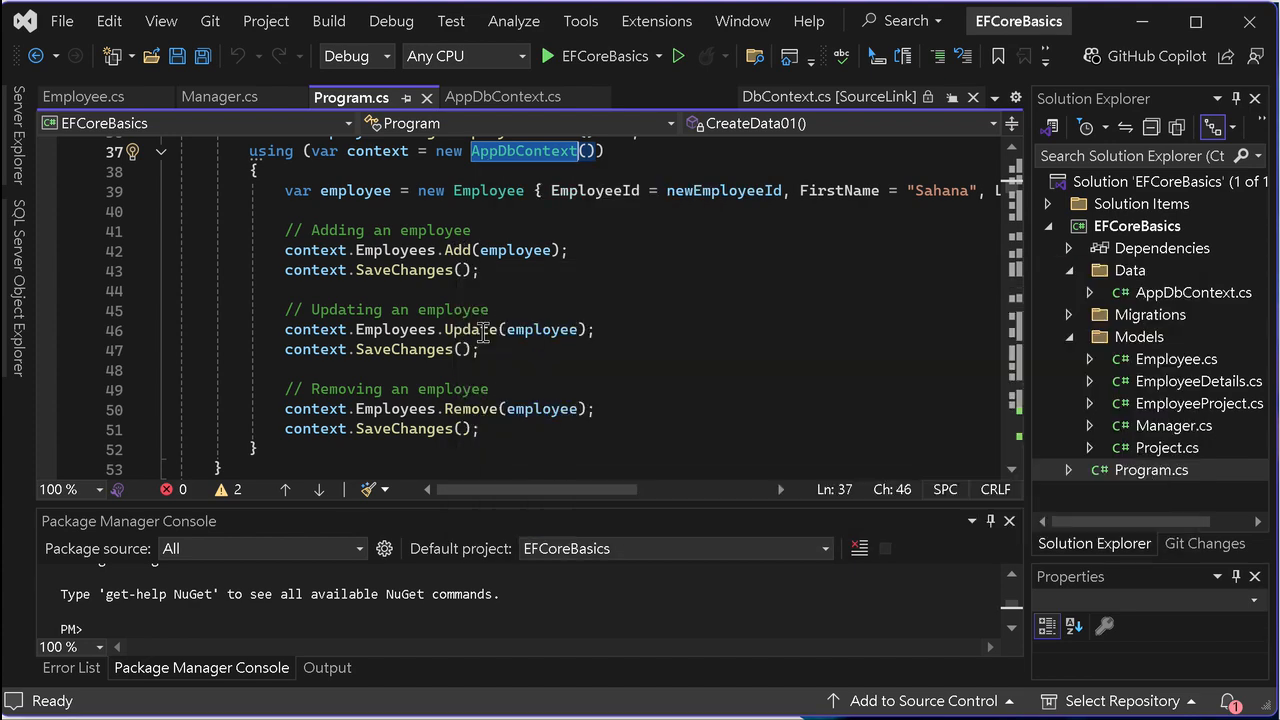
mouse_move(470, 408)
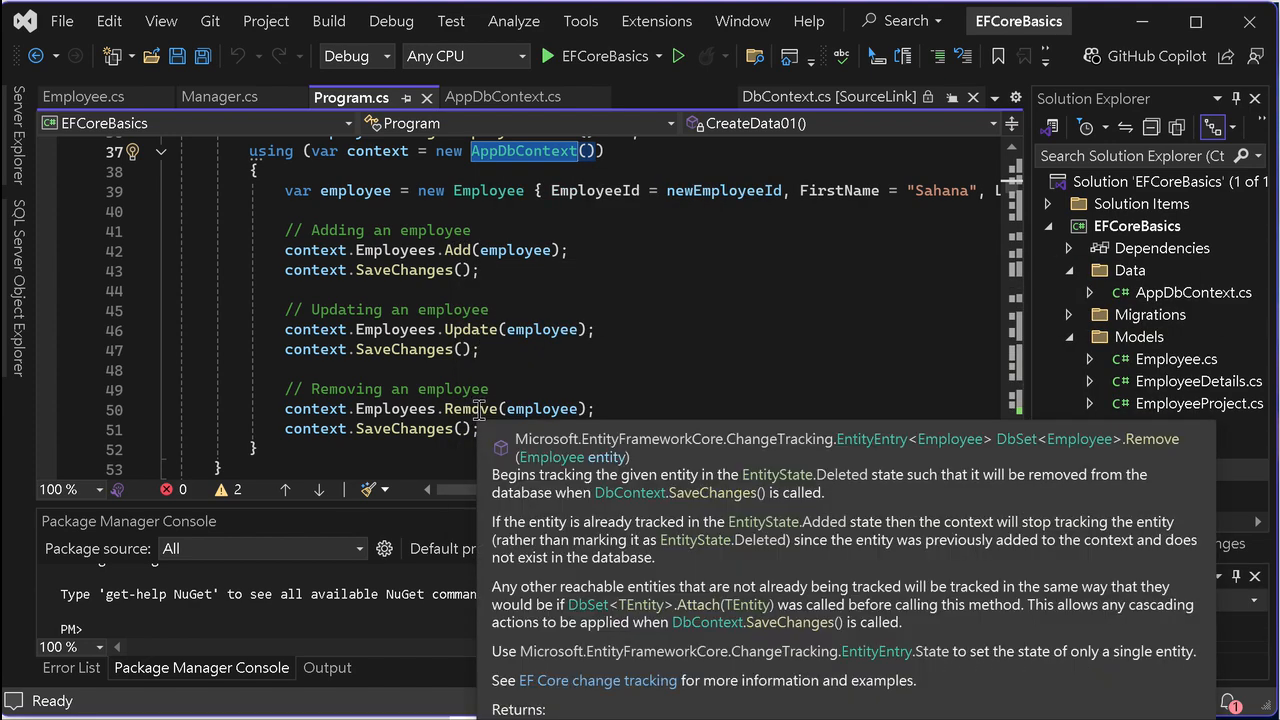